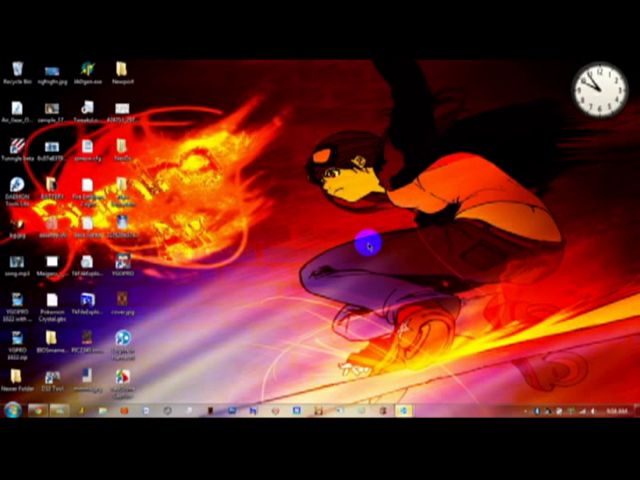
pyautogui.moveTo(418, 267)
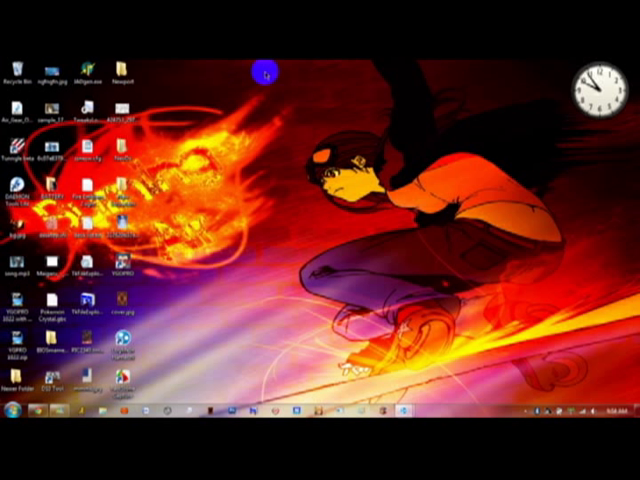
pyautogui.moveTo(213, 128)
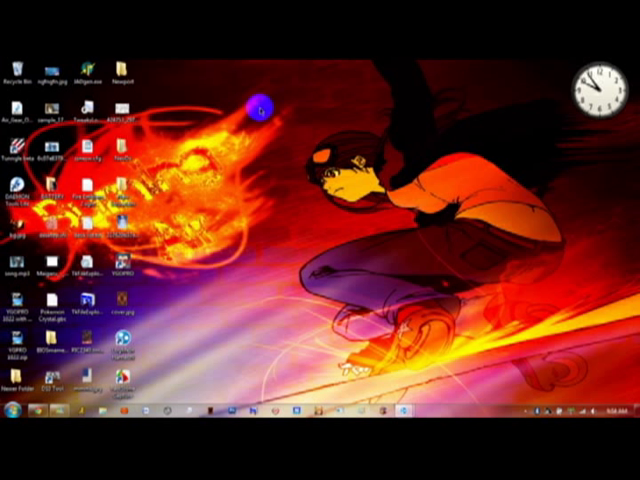
pyautogui.moveTo(305, 125)
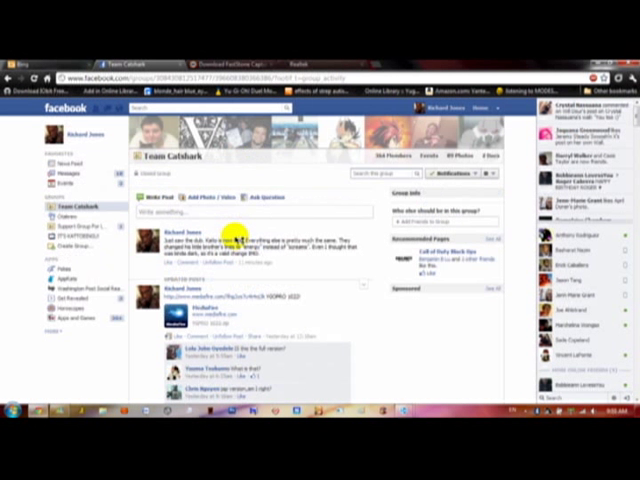
pyautogui.moveTo(235, 300)
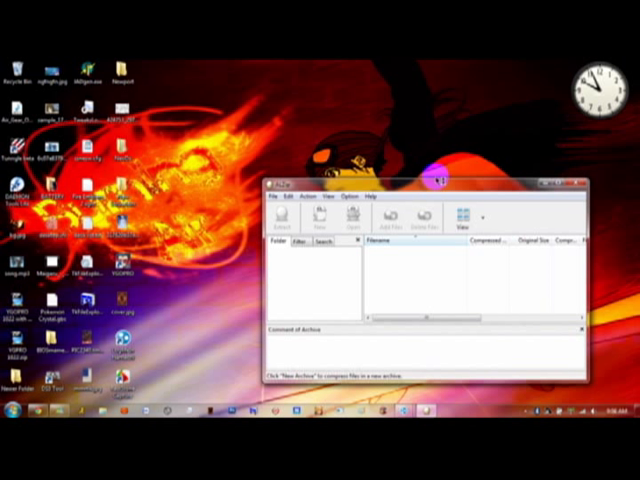
pyautogui.moveTo(438, 190)
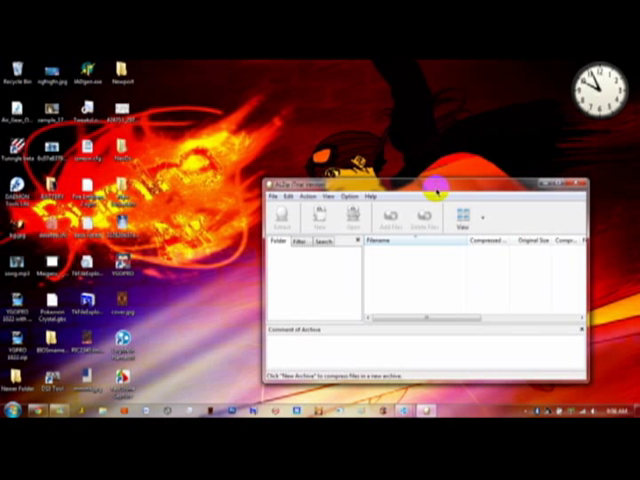
pyautogui.moveTo(475, 160)
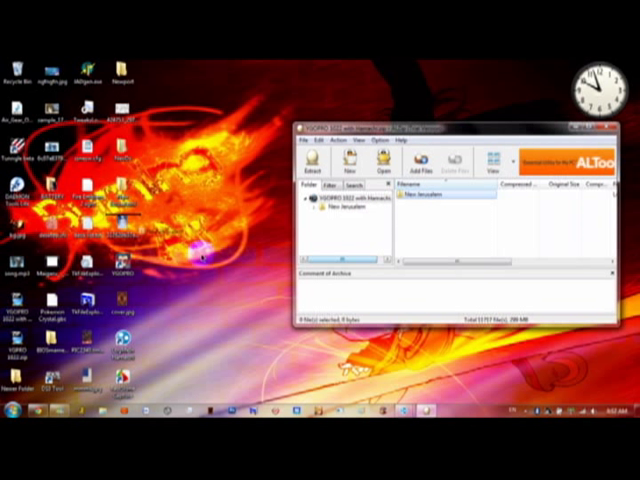
pyautogui.click(313, 163)
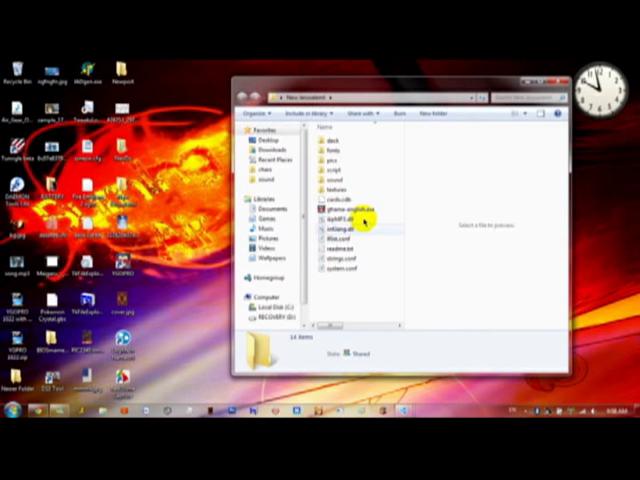
pyautogui.moveTo(363, 191)
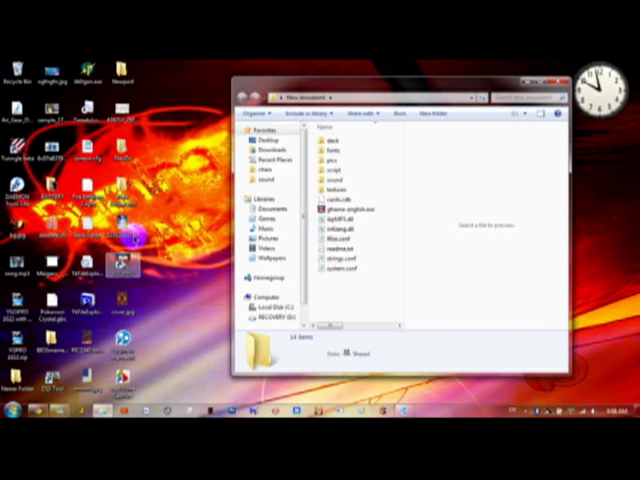
# Rename gframe-english.exe to YGOPRO.exe, then right-click the renamed file.
pyautogui.click(345, 207)
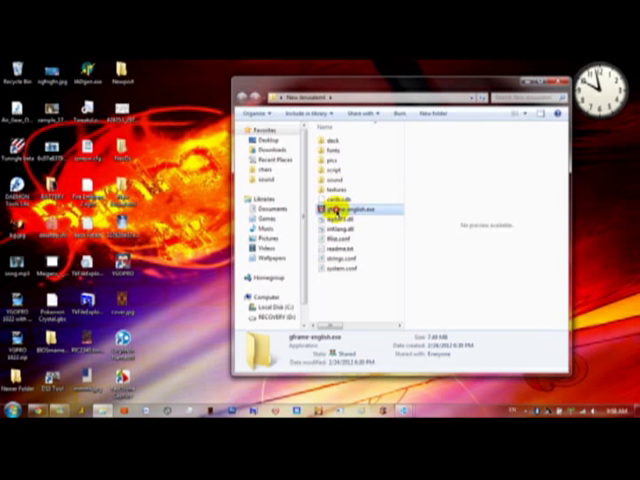
pyautogui.click(345, 209)
pyautogui.write('YGpro')
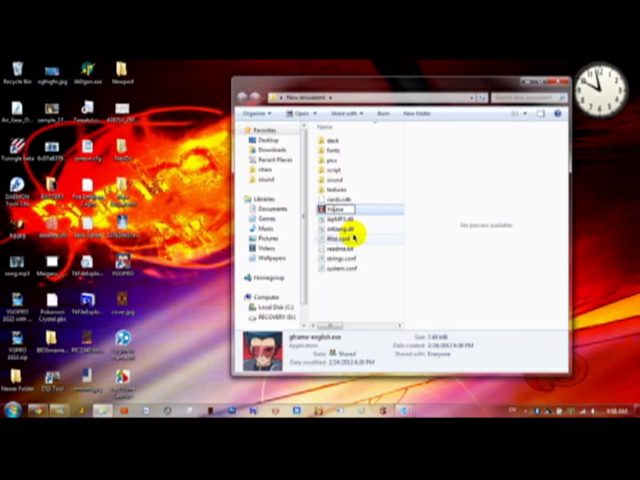
pyautogui.click(345, 210)
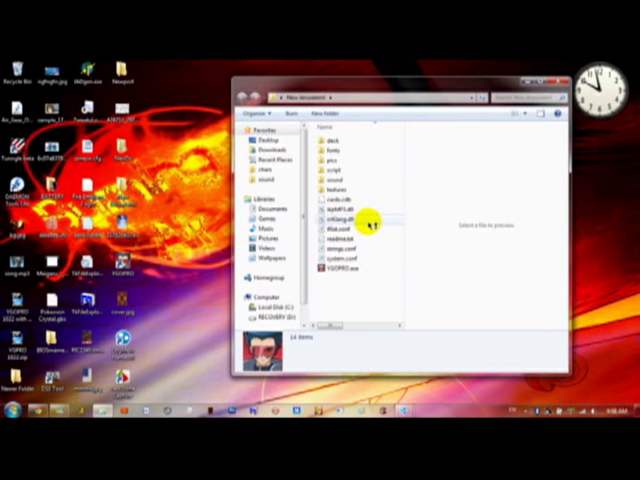
pyautogui.click(340, 267)
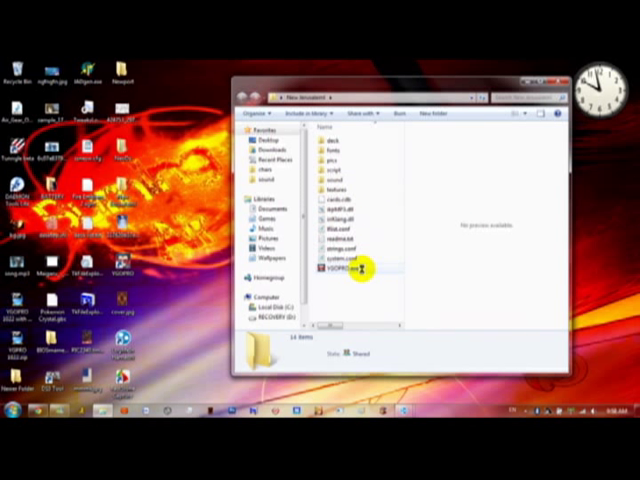
pyautogui.rightClick(360, 268)
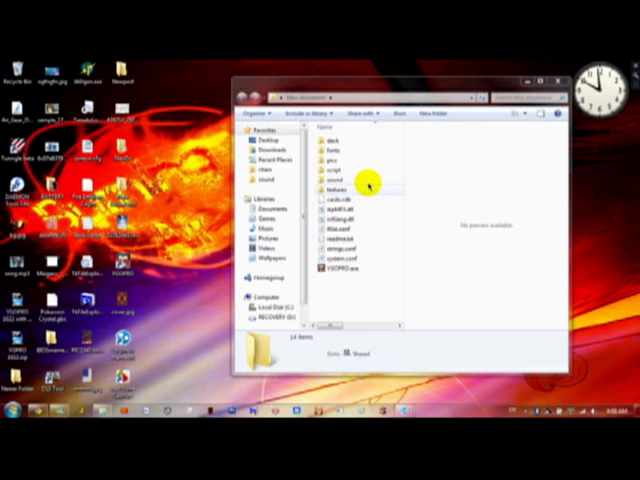
pyautogui.doubleClick(330, 188)
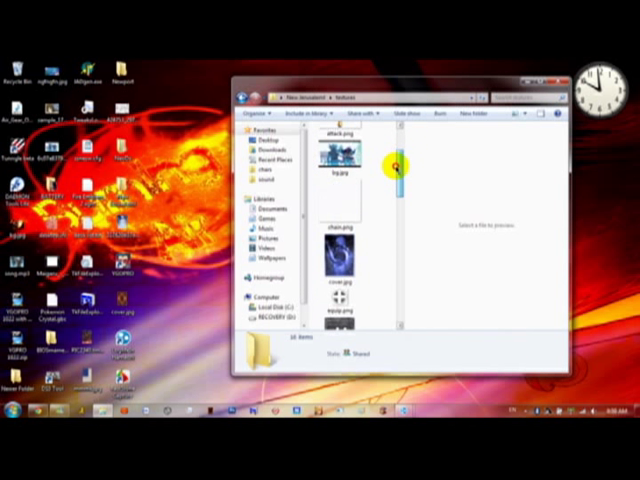
pyautogui.scroll(3)
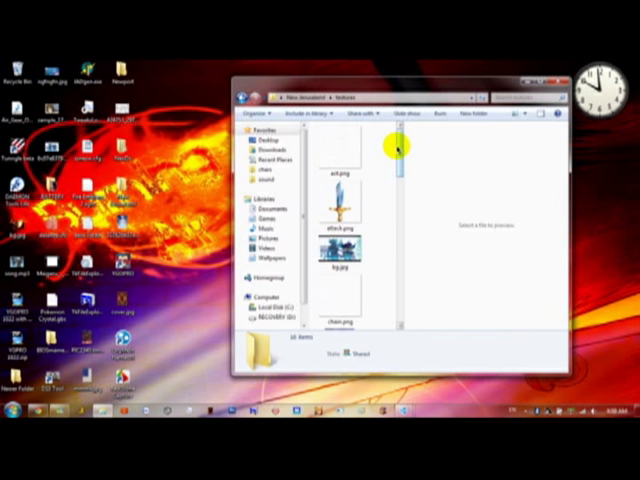
pyautogui.click(340, 150)
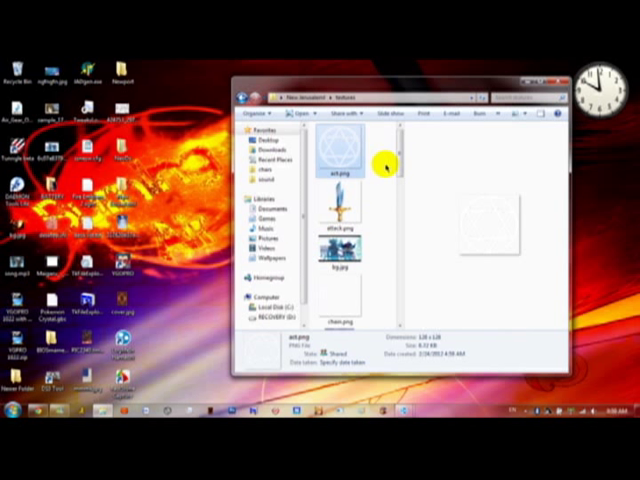
pyautogui.moveTo(388, 162)
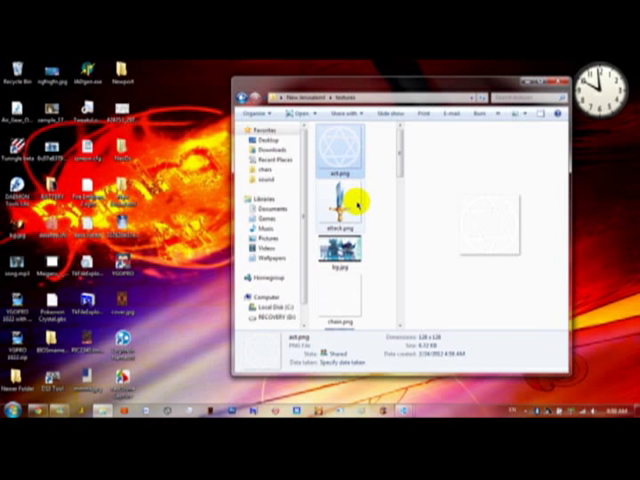
pyautogui.moveTo(350, 205)
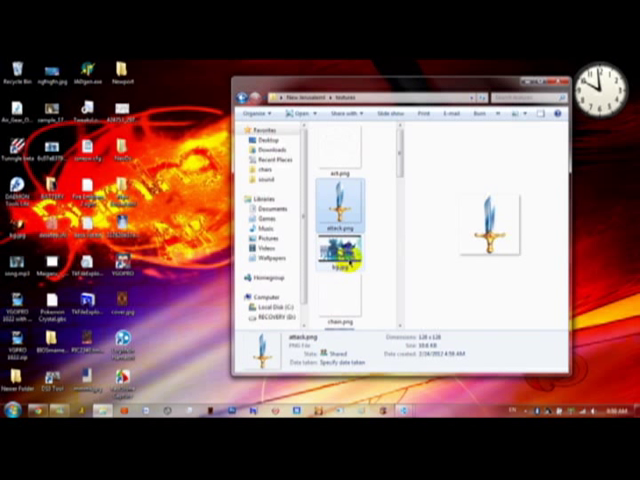
pyautogui.click(344, 258)
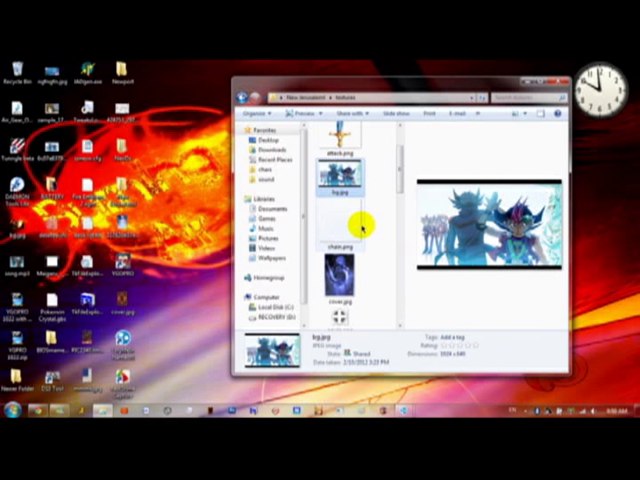
pyautogui.moveTo(350, 220)
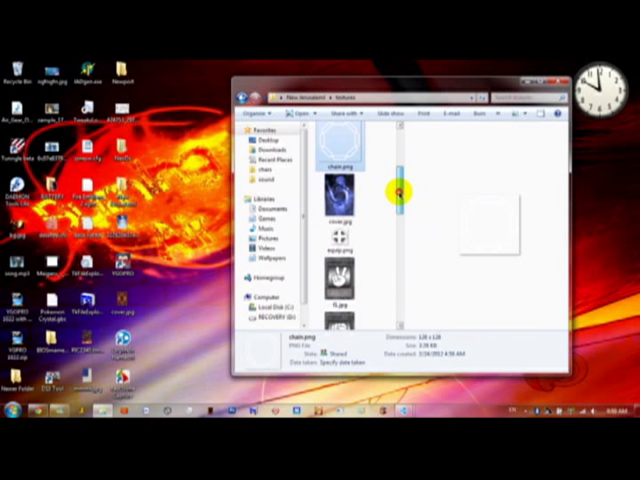
pyautogui.click(340, 205)
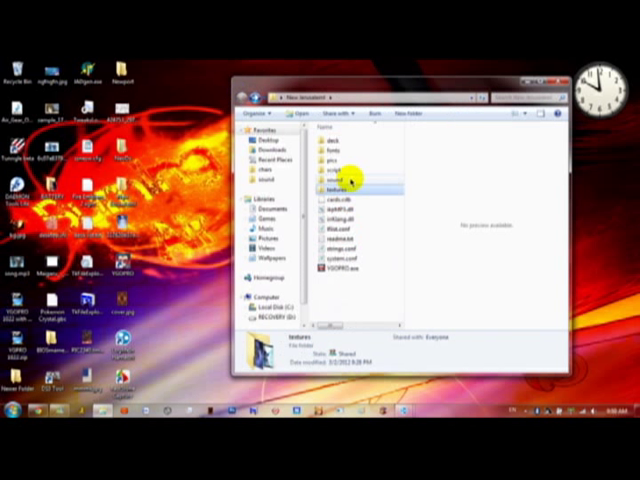
# In the sound folder, rename the Impulse.mp3 track to song (2).mp3, confirming with Yes.
pyautogui.doubleClick(333, 179)
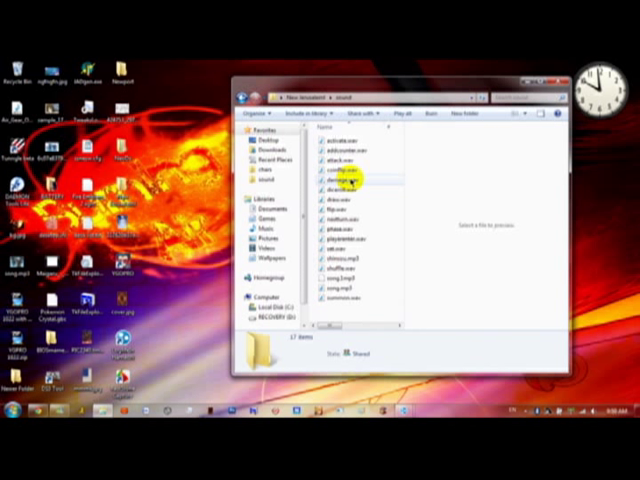
pyautogui.moveTo(350, 182)
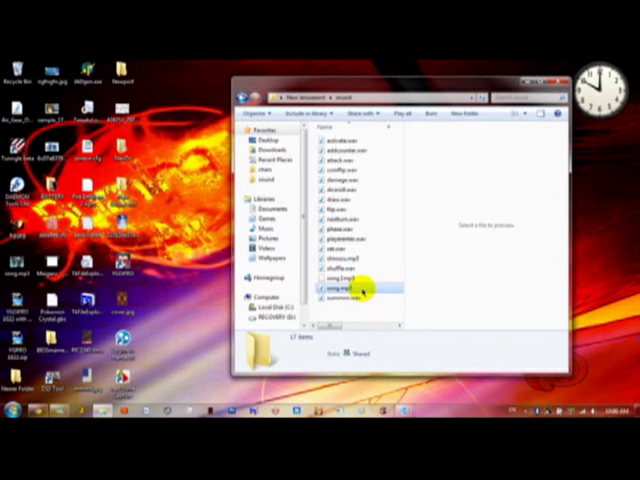
pyautogui.click(335, 290)
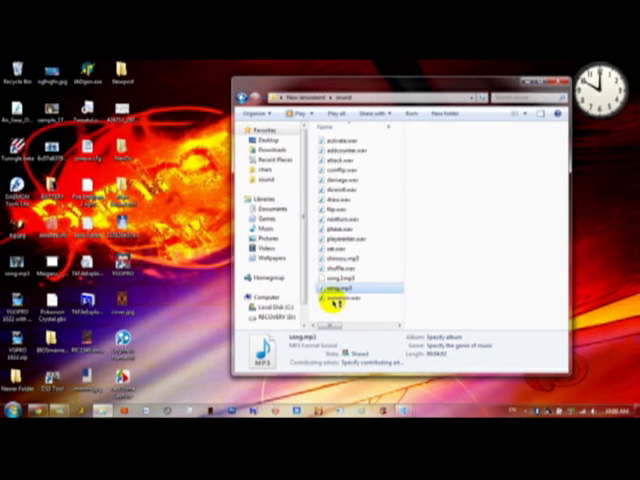
pyautogui.click(340, 289)
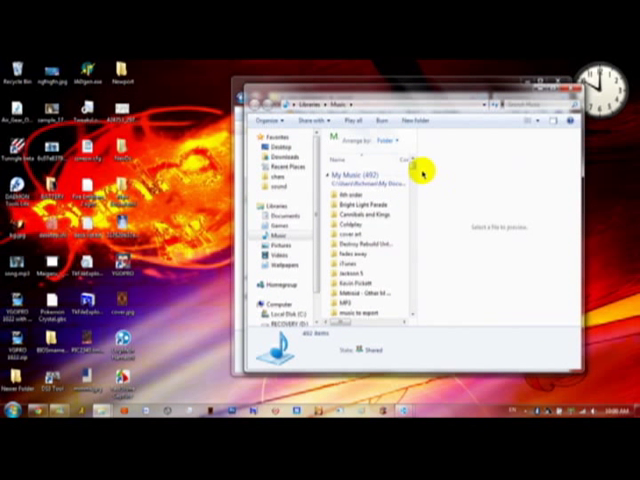
pyautogui.scroll(-3)
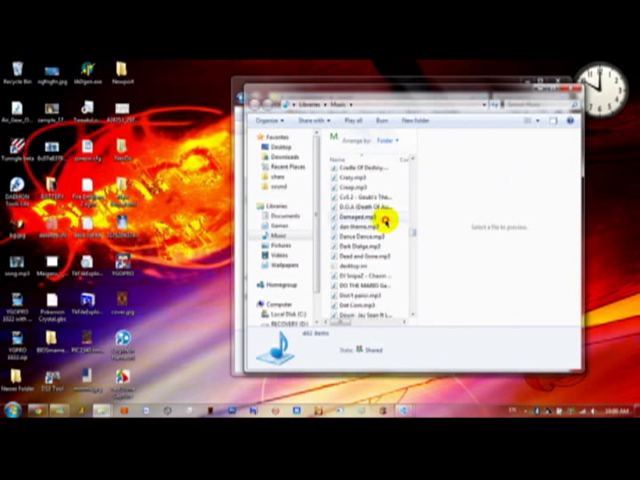
pyautogui.click(347, 218)
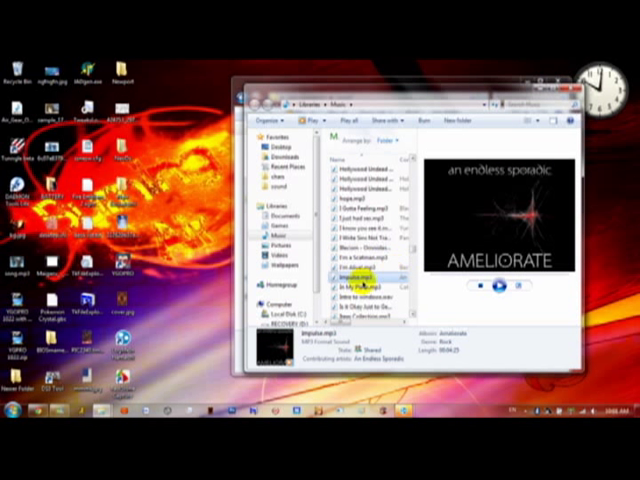
pyautogui.moveTo(360, 284)
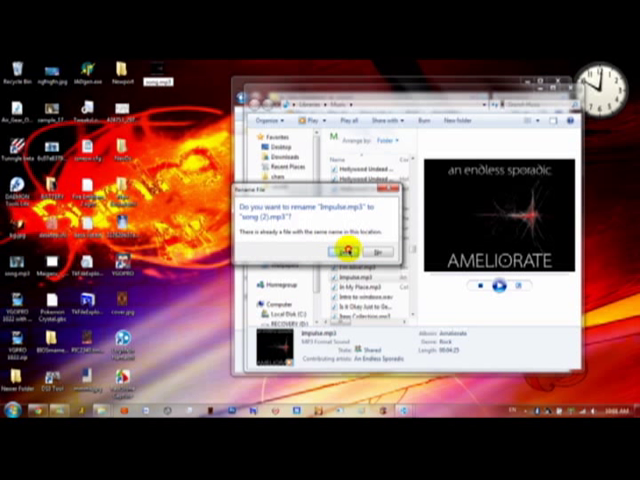
pyautogui.click(338, 245)
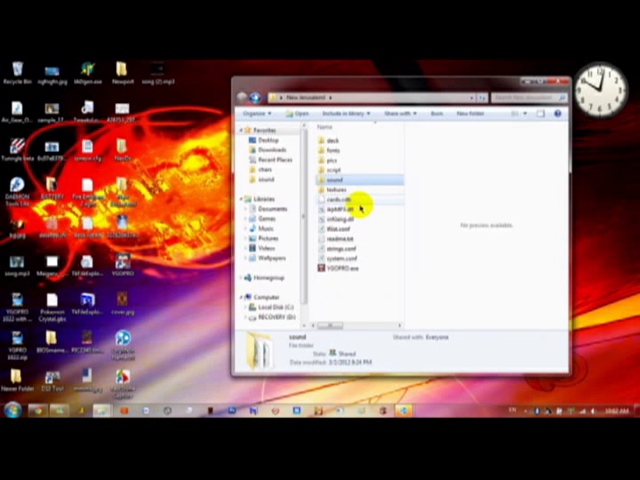
# Open the textures folder and select the bg.jpg background image.
pyautogui.doubleClick(330, 187)
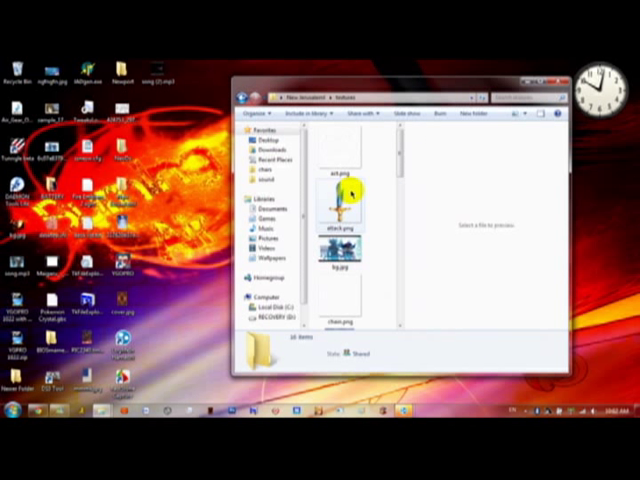
pyautogui.scroll(-3)
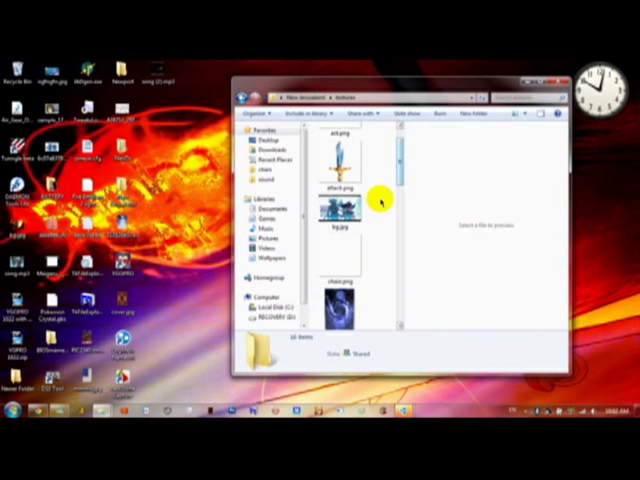
pyautogui.click(338, 210)
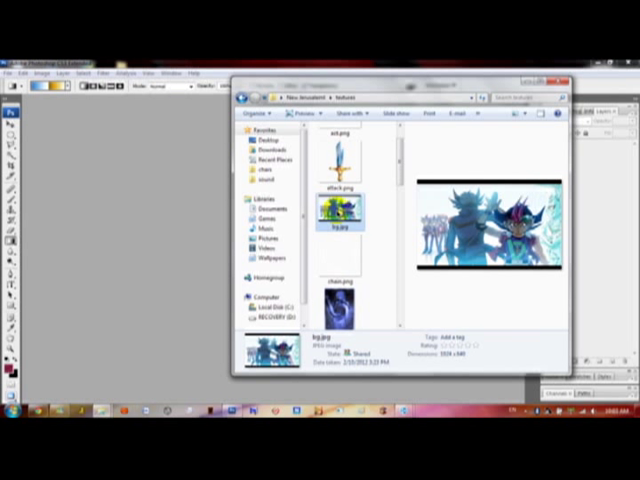
pyautogui.moveTo(338, 213)
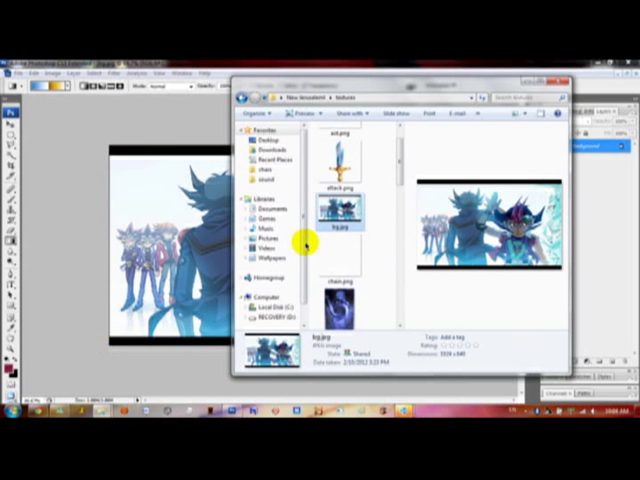
# Browse the Wallpapers library, previewing abstract, anime, BlazBlue and bokeh images.
pyautogui.click(268, 237)
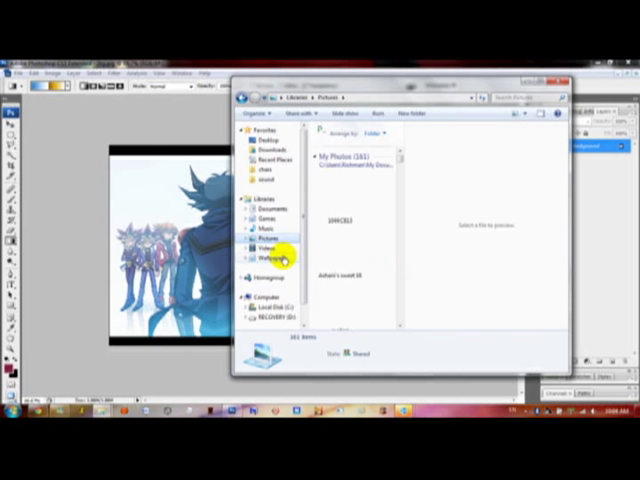
pyautogui.click(271, 263)
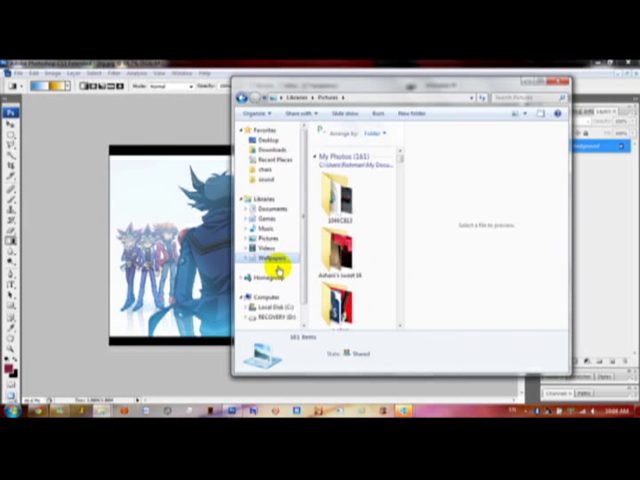
pyautogui.moveTo(283, 251)
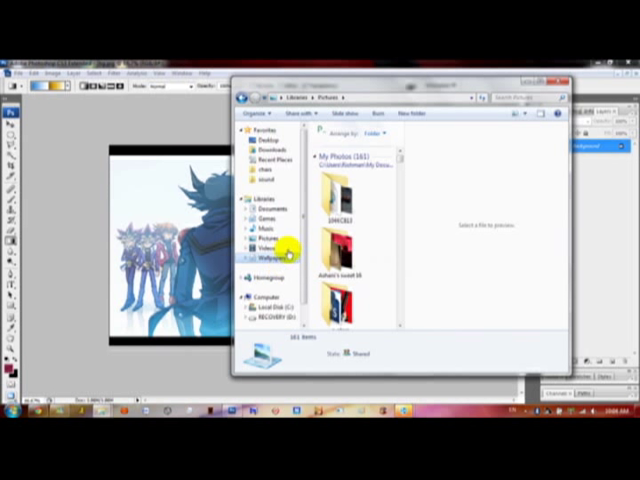
pyautogui.click(264, 262)
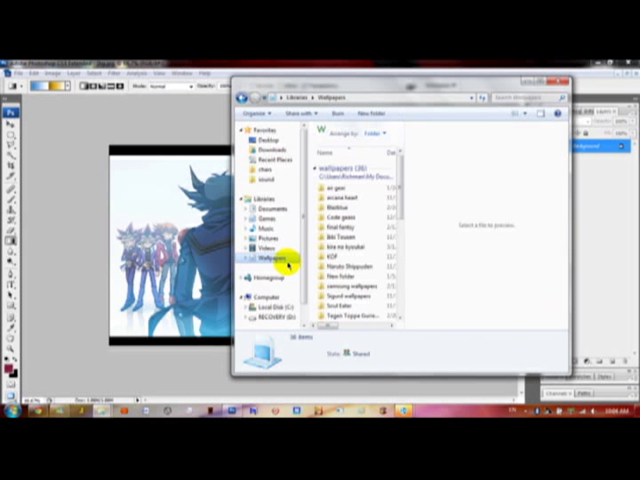
pyautogui.scroll(-3)
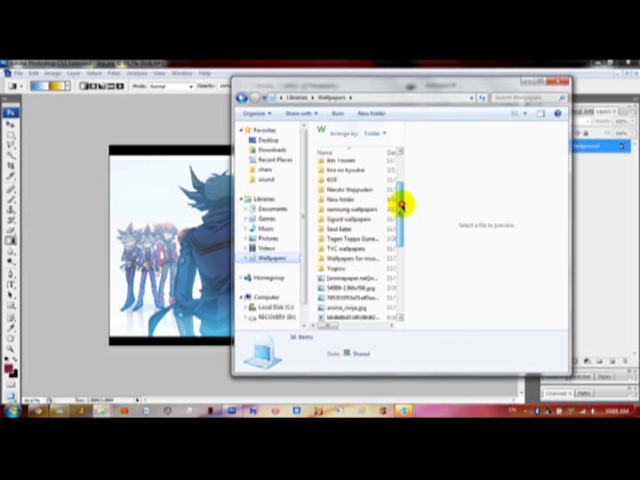
pyautogui.scroll(-3)
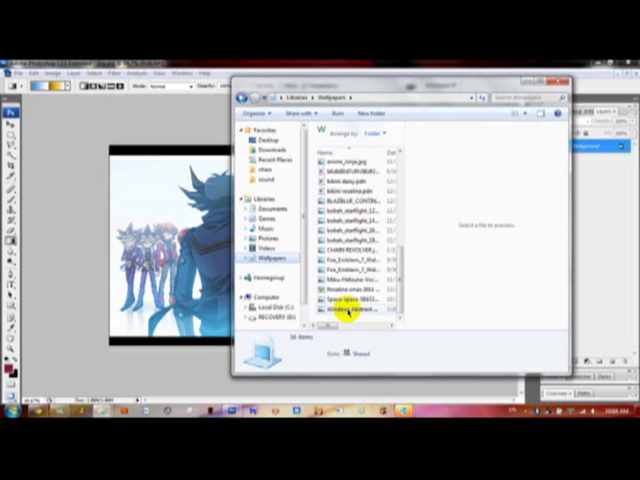
pyautogui.click(345, 315)
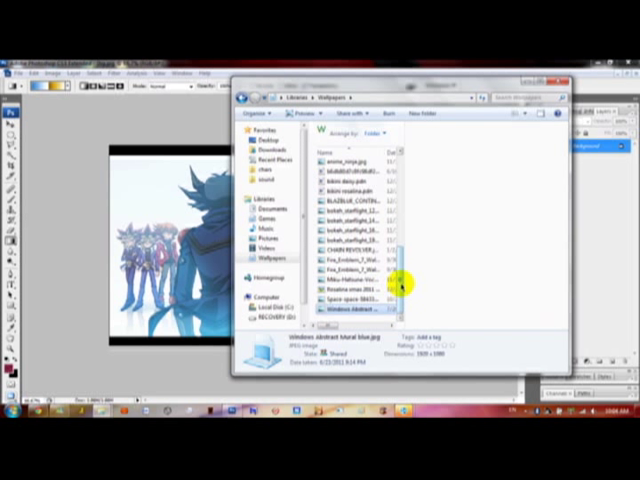
pyautogui.scroll(3)
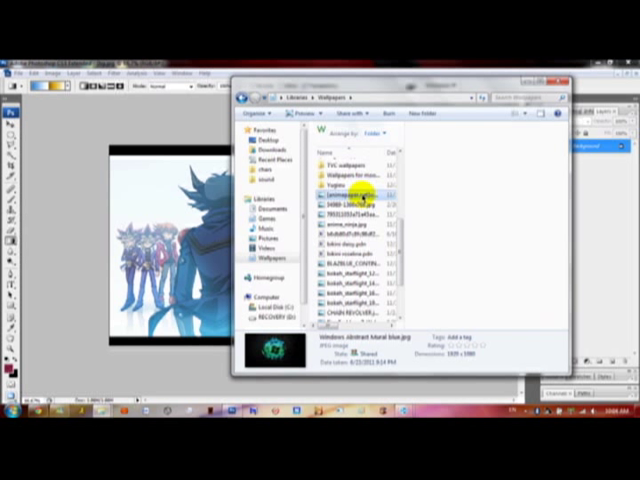
pyautogui.click(345, 196)
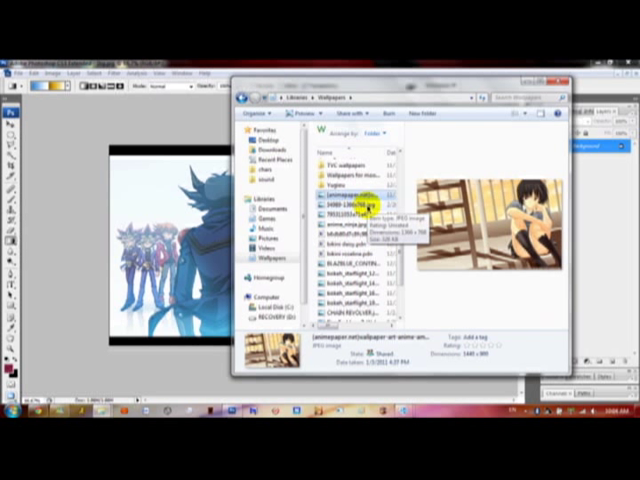
pyautogui.click(345, 200)
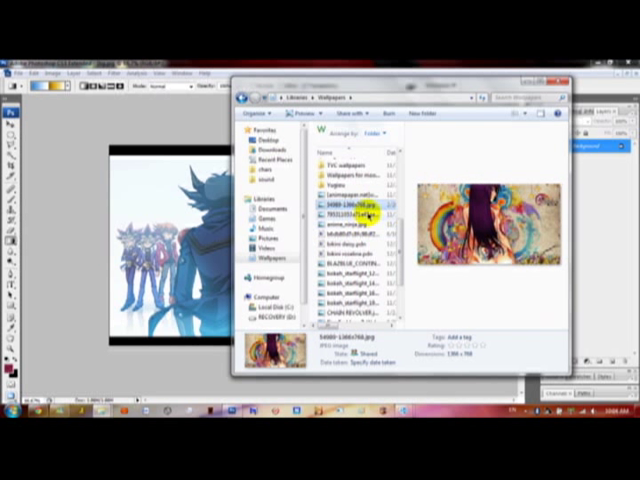
pyautogui.click(350, 211)
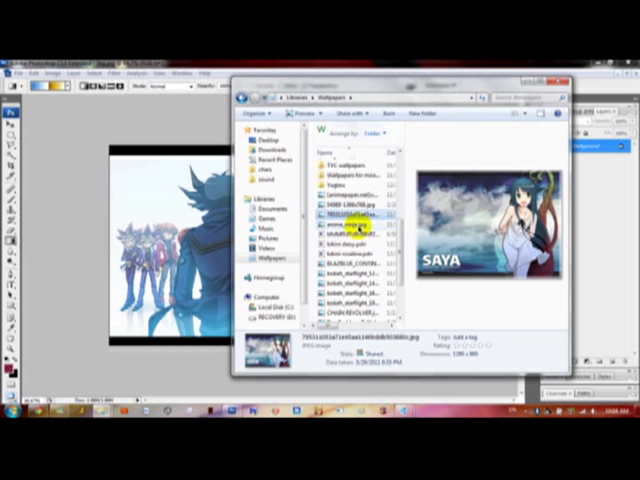
pyautogui.click(340, 218)
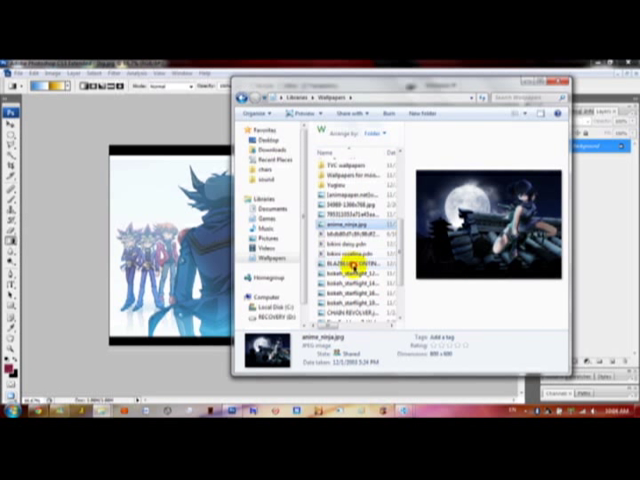
pyautogui.click(345, 267)
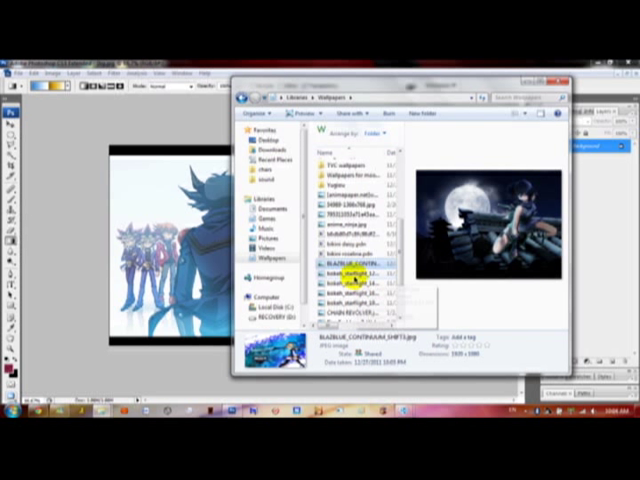
pyautogui.click(345, 281)
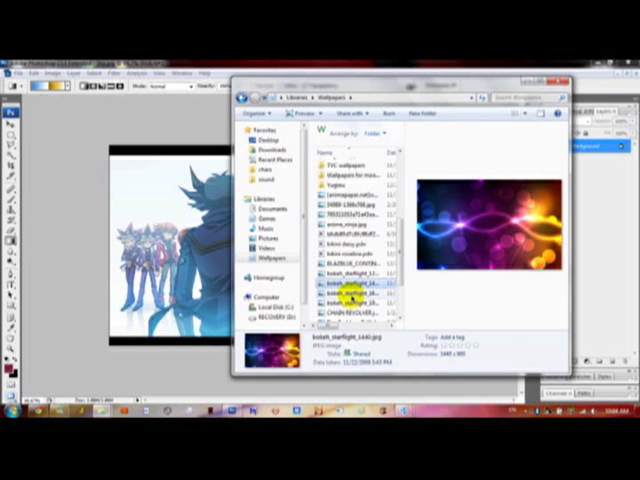
pyautogui.scroll(3)
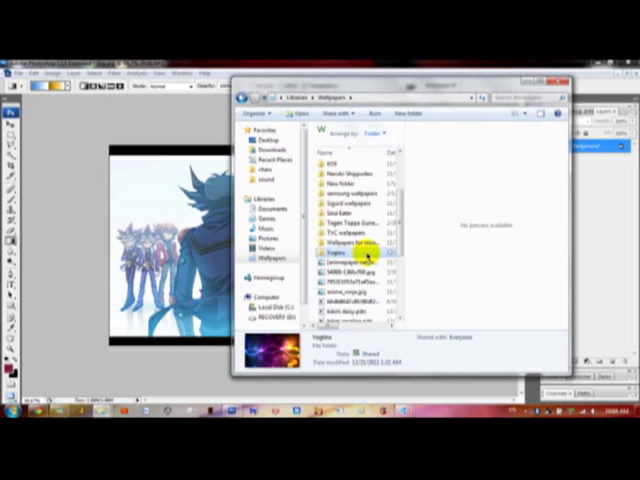
# Open the Yugioh folder and choose the blue Dark Magician Girl wallpaper.
pyautogui.doubleClick(336, 251)
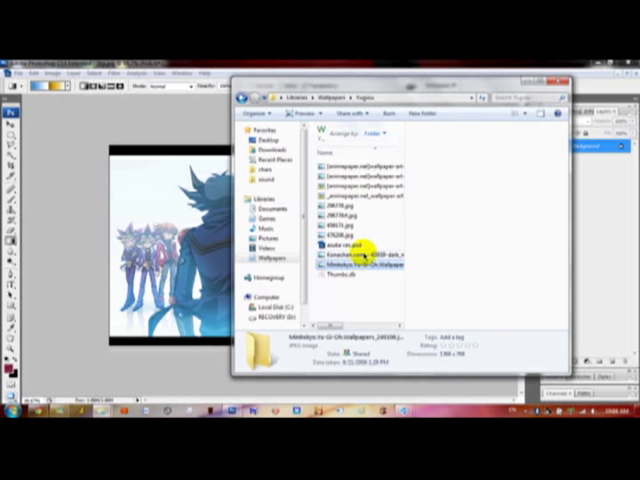
pyautogui.click(340, 255)
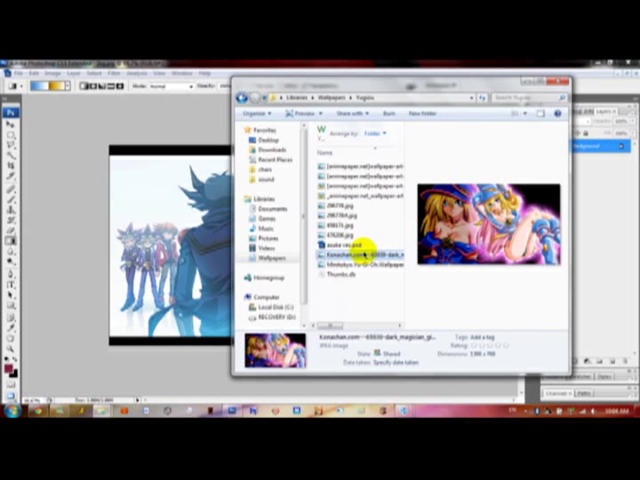
pyautogui.click(355, 195)
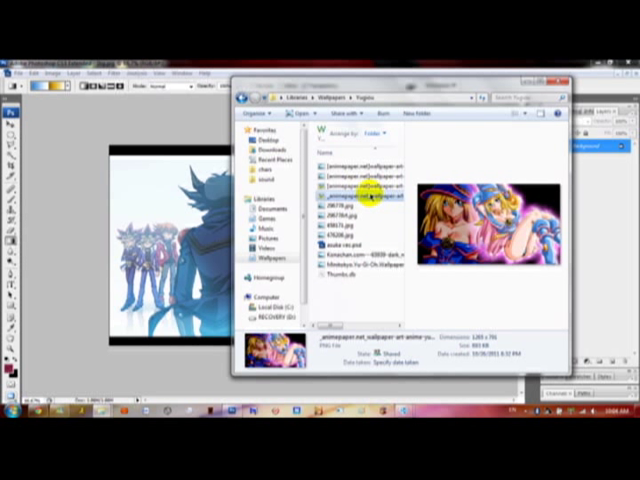
pyautogui.click(345, 185)
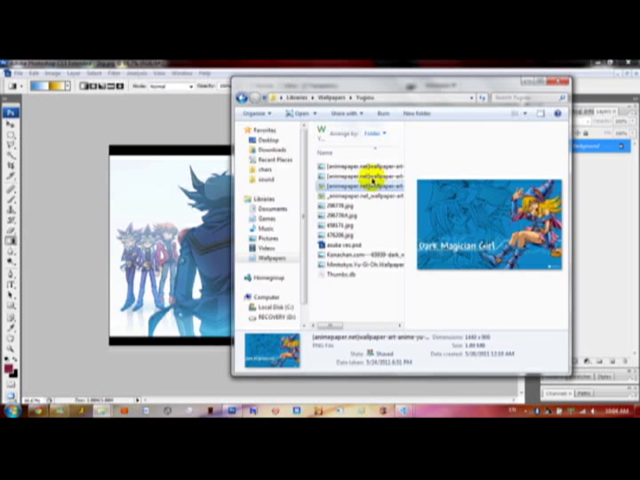
pyautogui.click(360, 170)
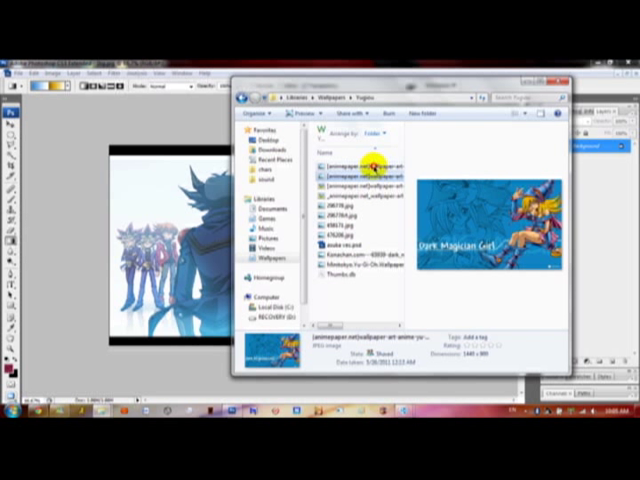
pyautogui.click(355, 163)
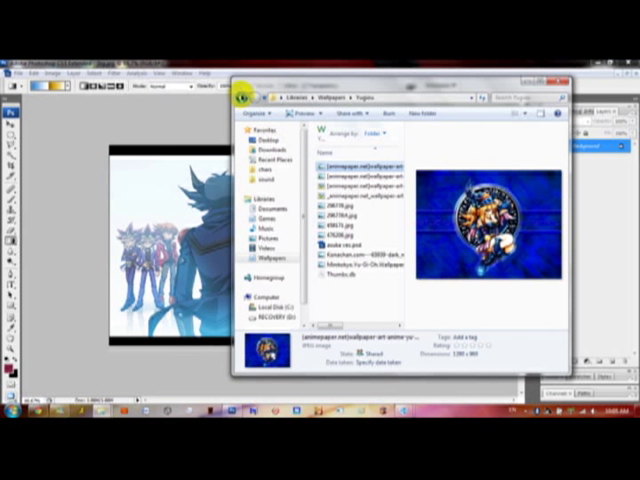
pyautogui.moveTo(340, 278)
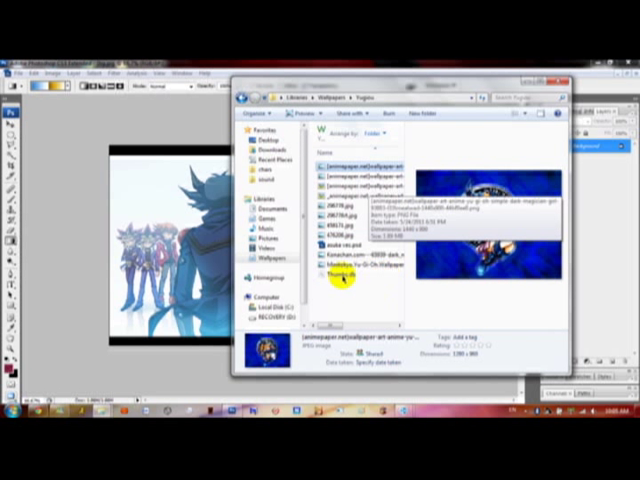
pyautogui.click(350, 175)
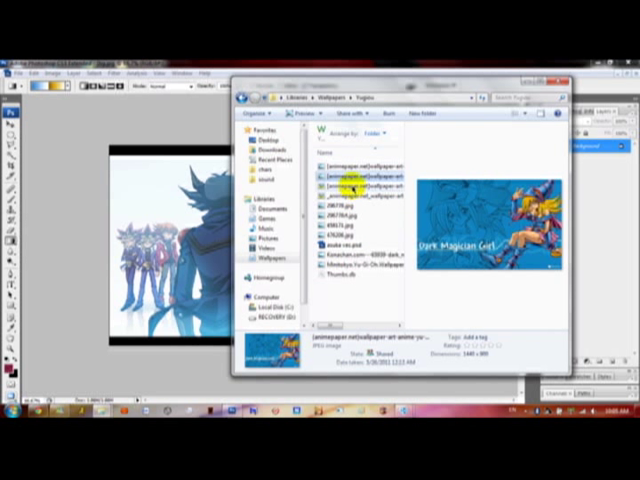
pyautogui.click(345, 192)
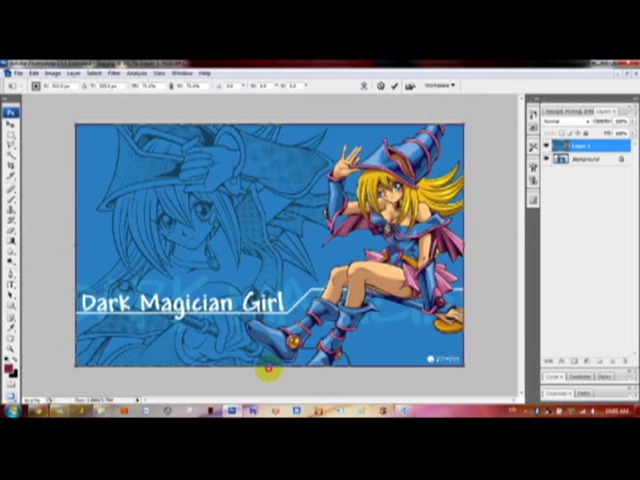
pyautogui.moveTo(468, 245)
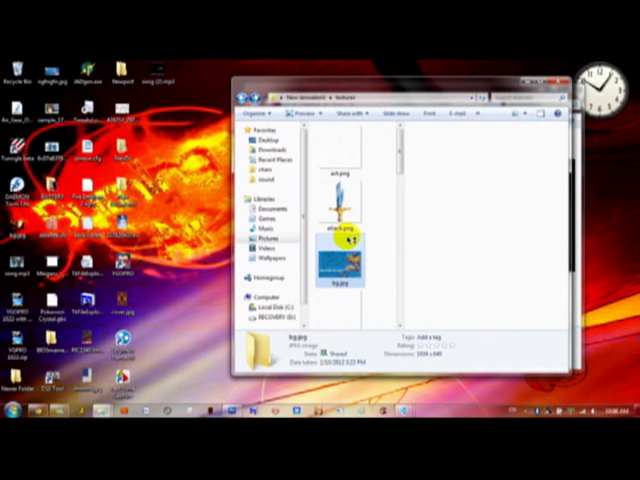
# Check the replaced bg.jpg image in the textures folder.
pyautogui.click(344, 275)
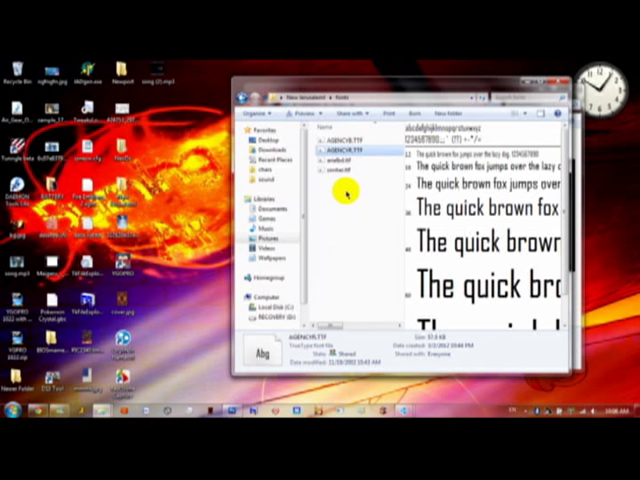
pyautogui.moveTo(140, 285)
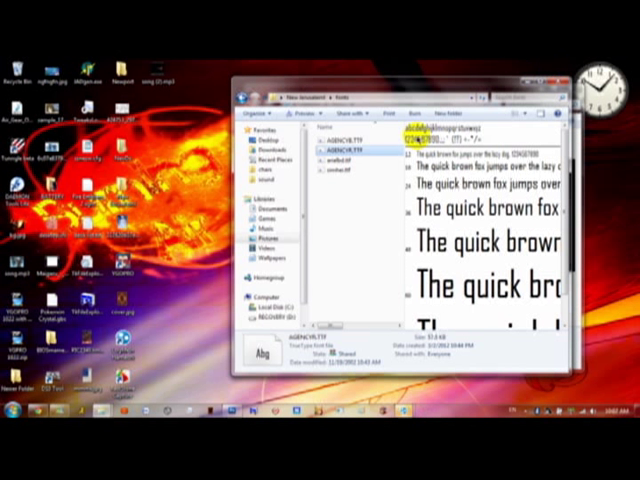
# Select AGENCYR.TTF, then select system.conf in the New Jerusalem folder.
pyautogui.click(350, 151)
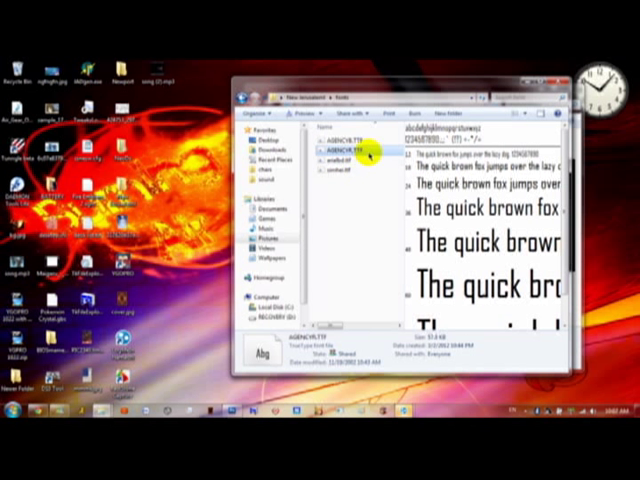
pyautogui.moveTo(315, 300)
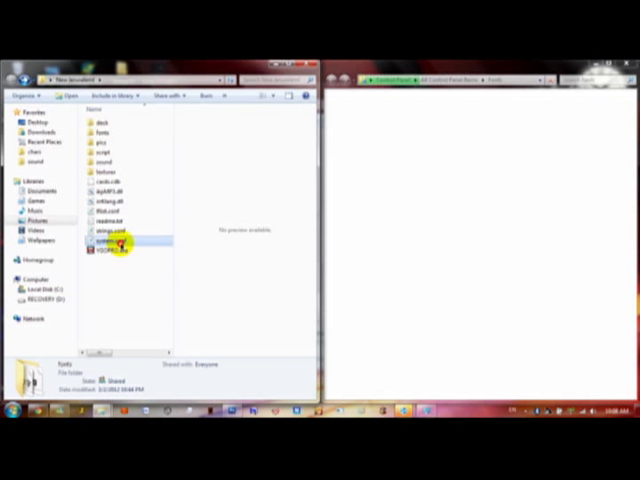
pyautogui.click(120, 239)
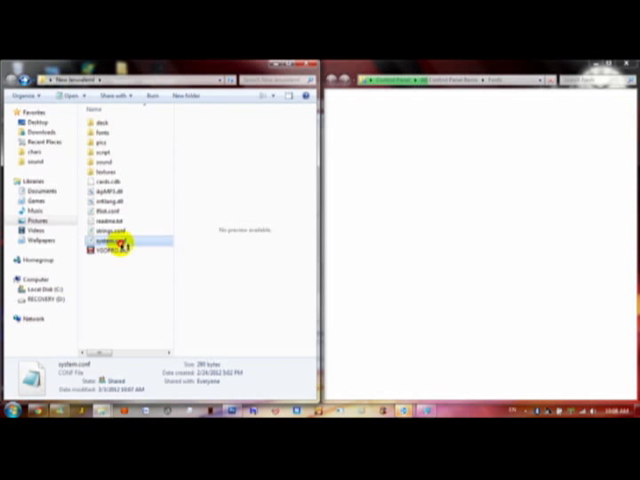
# Open system.conf in Notepad and move its window up and left.
pyautogui.doubleClick(115, 244)
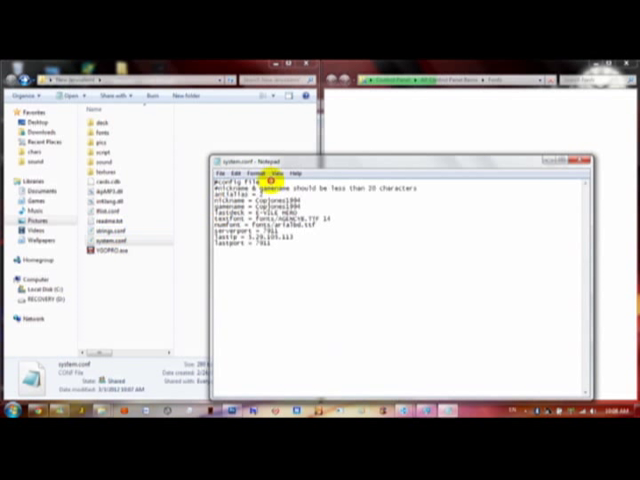
pyautogui.moveTo(390, 161); pyautogui.dragTo(340, 124)
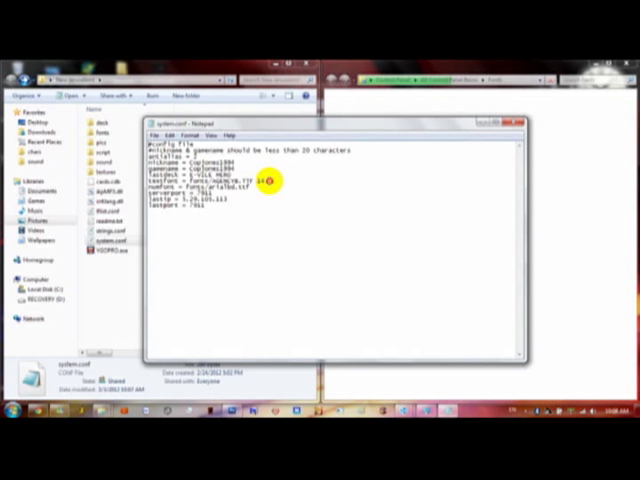
pyautogui.moveTo(258, 188)
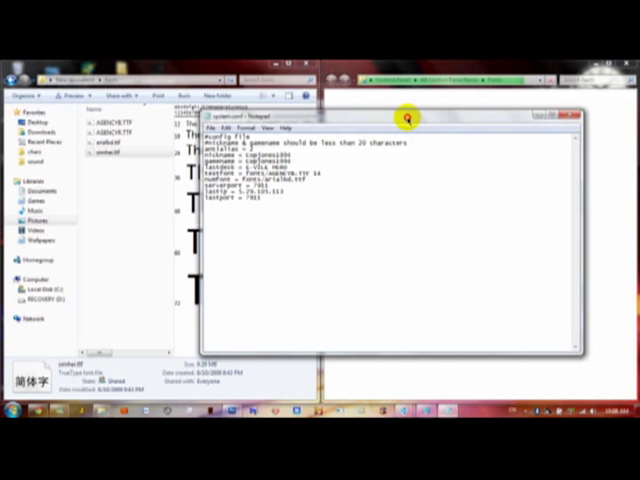
pyautogui.moveTo(447, 268)
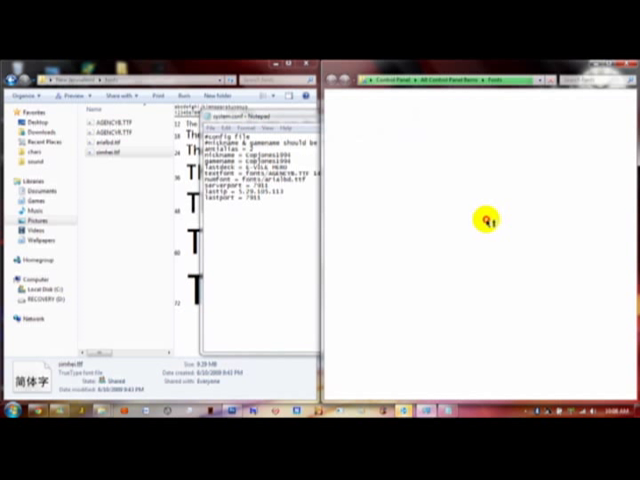
pyautogui.moveTo(240, 244)
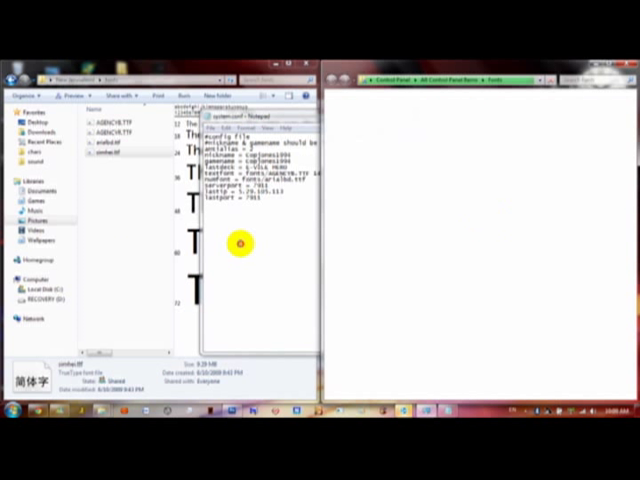
pyautogui.moveTo(115, 247)
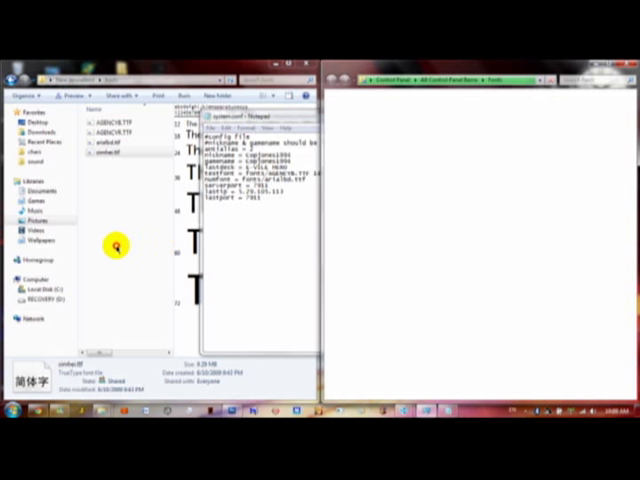
pyautogui.moveTo(158, 283)
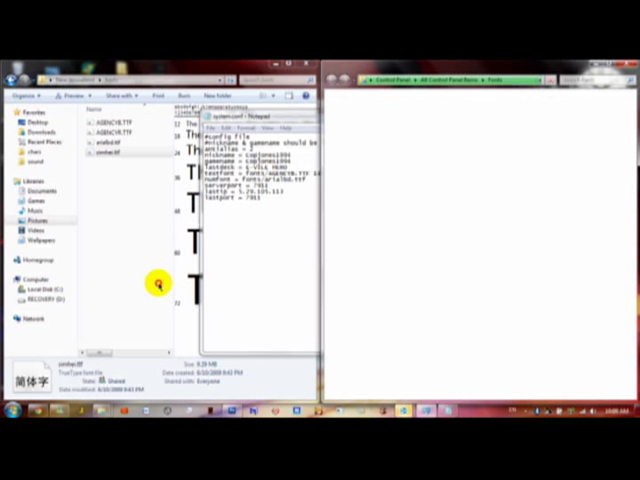
pyautogui.moveTo(488, 186)
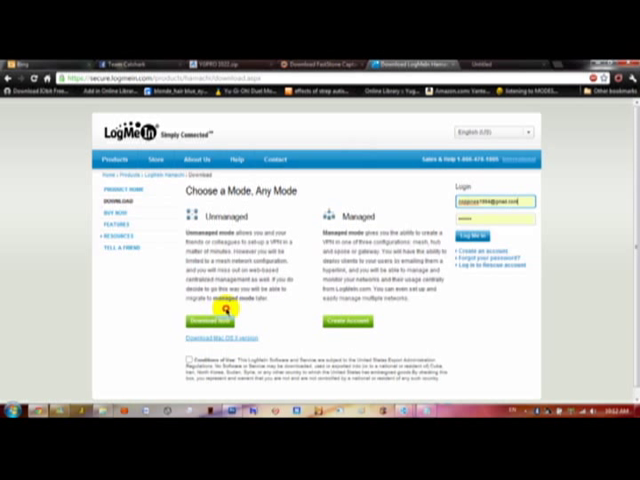
pyautogui.moveTo(280, 213)
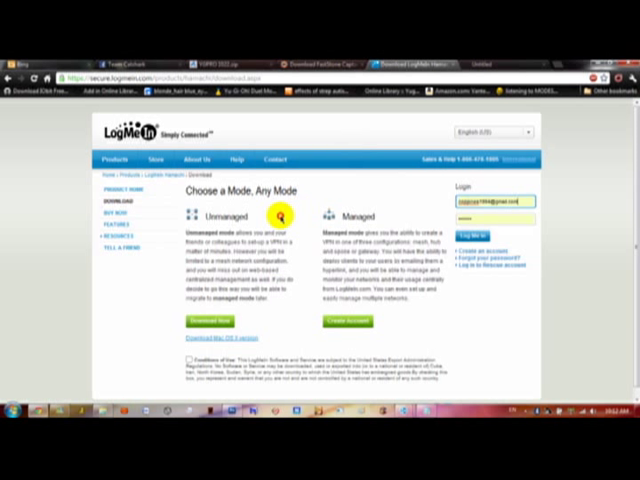
pyautogui.moveTo(33, 260)
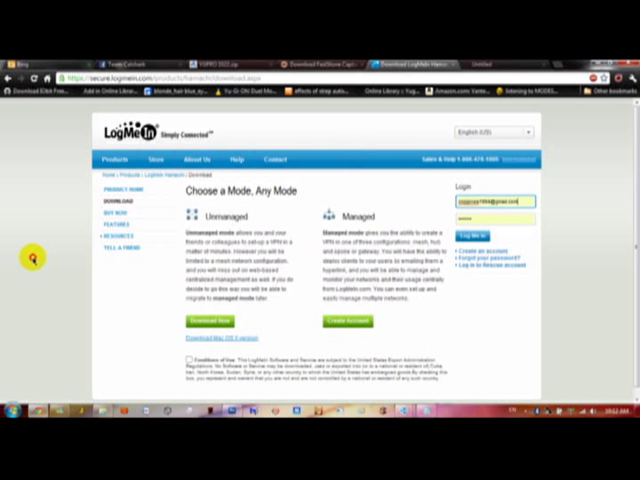